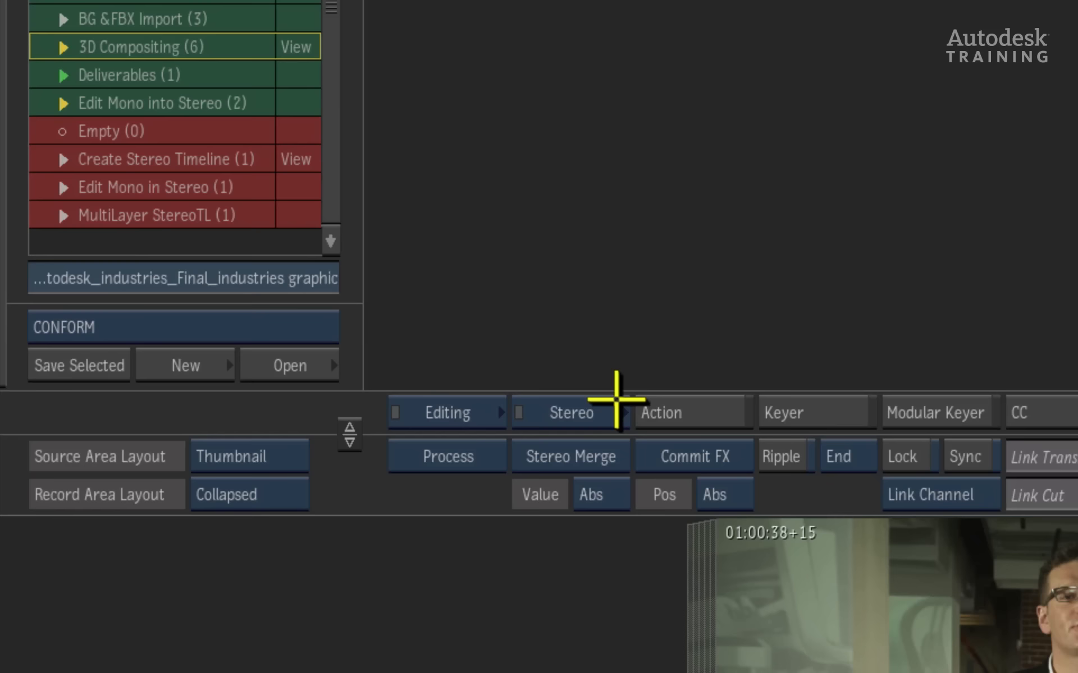
mouse_move(719, 413)
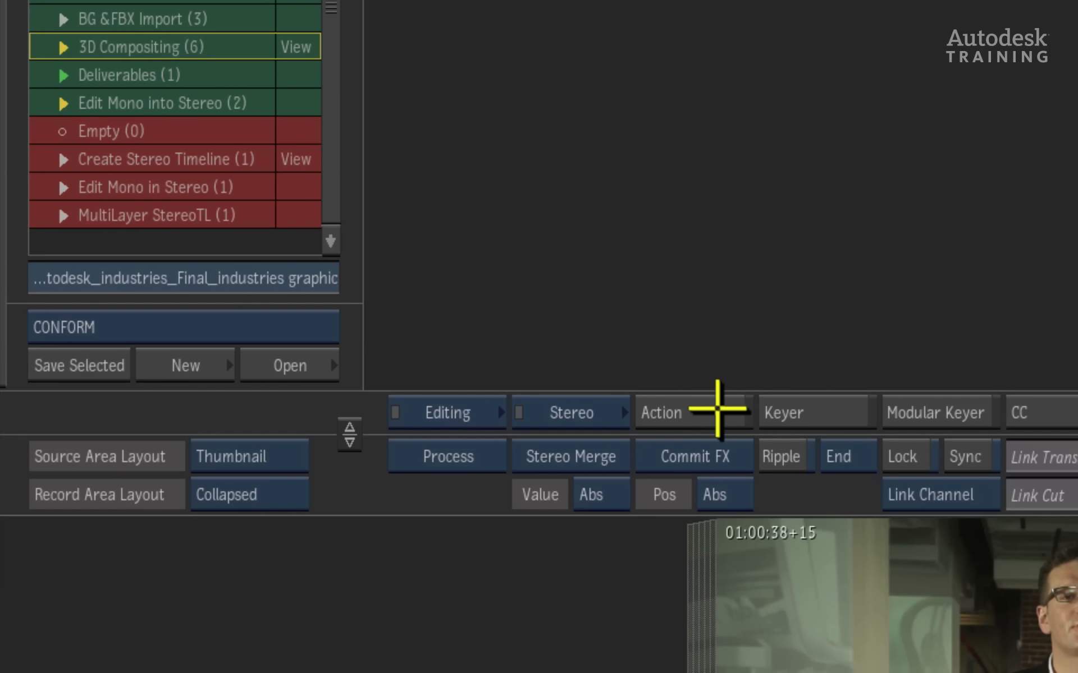
Step: Open an Action setup and reset it to stereo mode, confirming the cleared setup
left_click(687, 412)
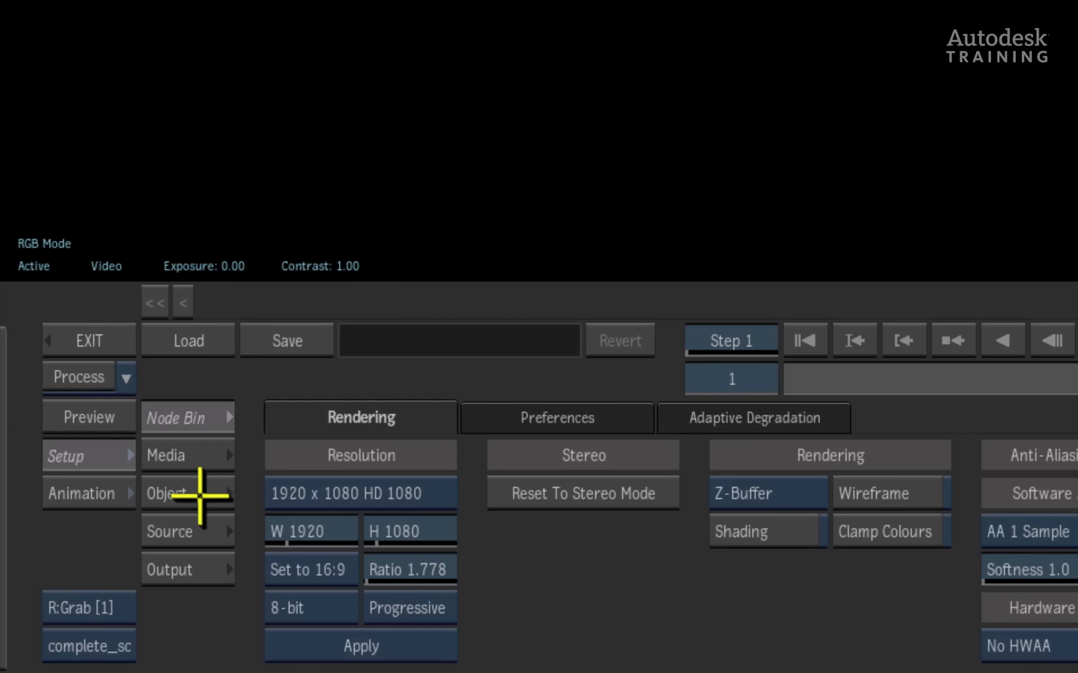
mouse_move(548, 459)
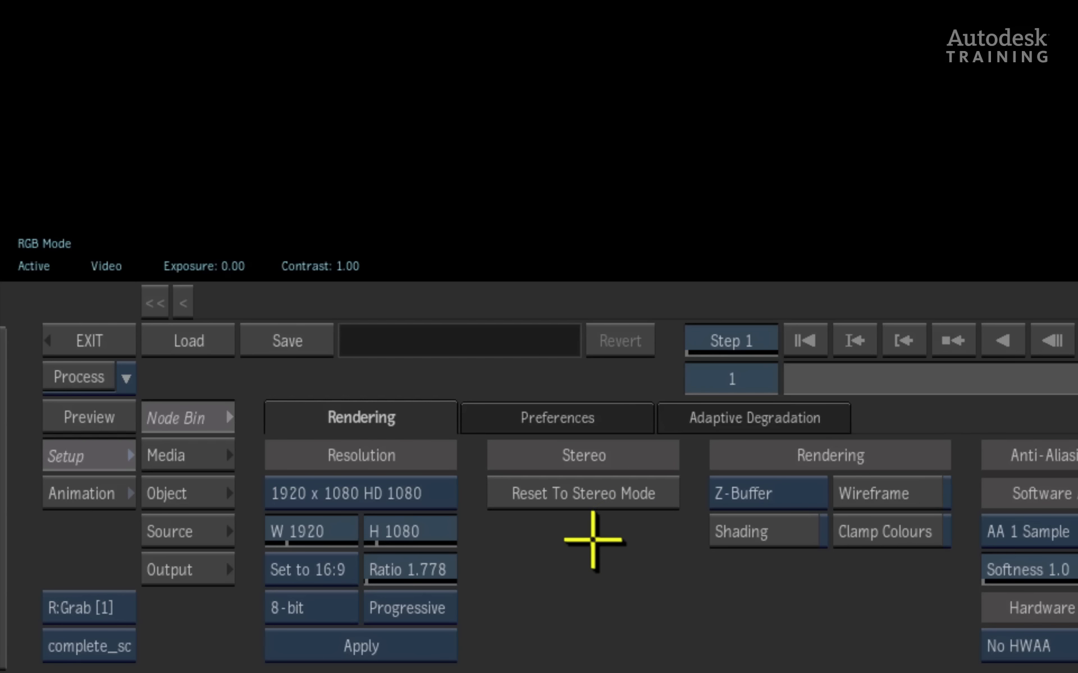
left_click(583, 494)
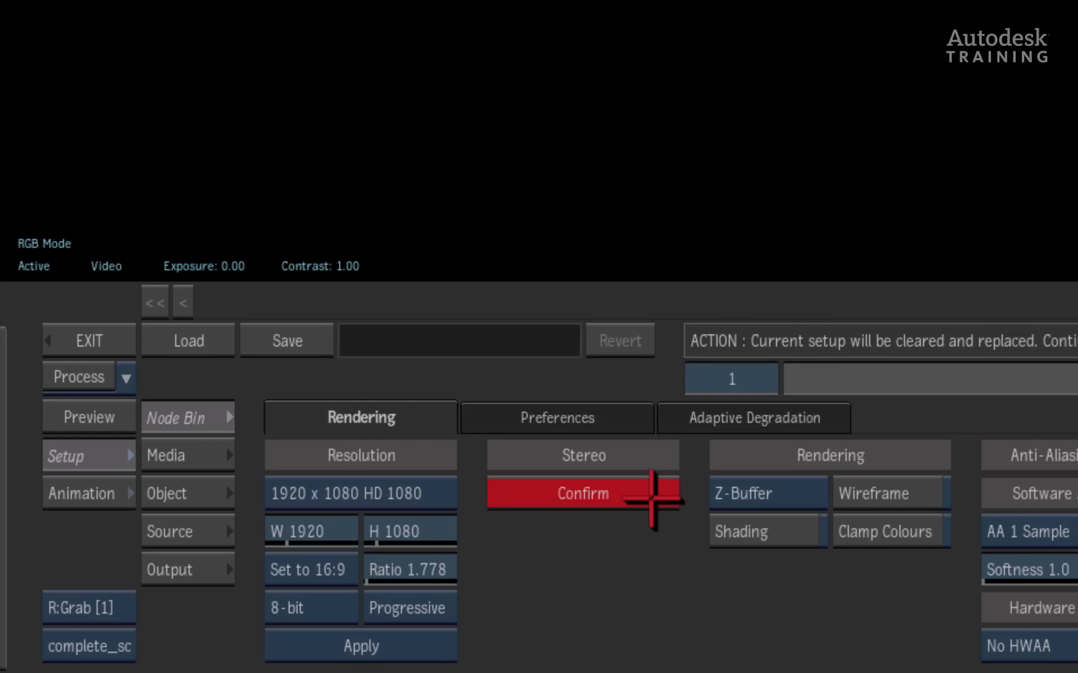
left_click(582, 493)
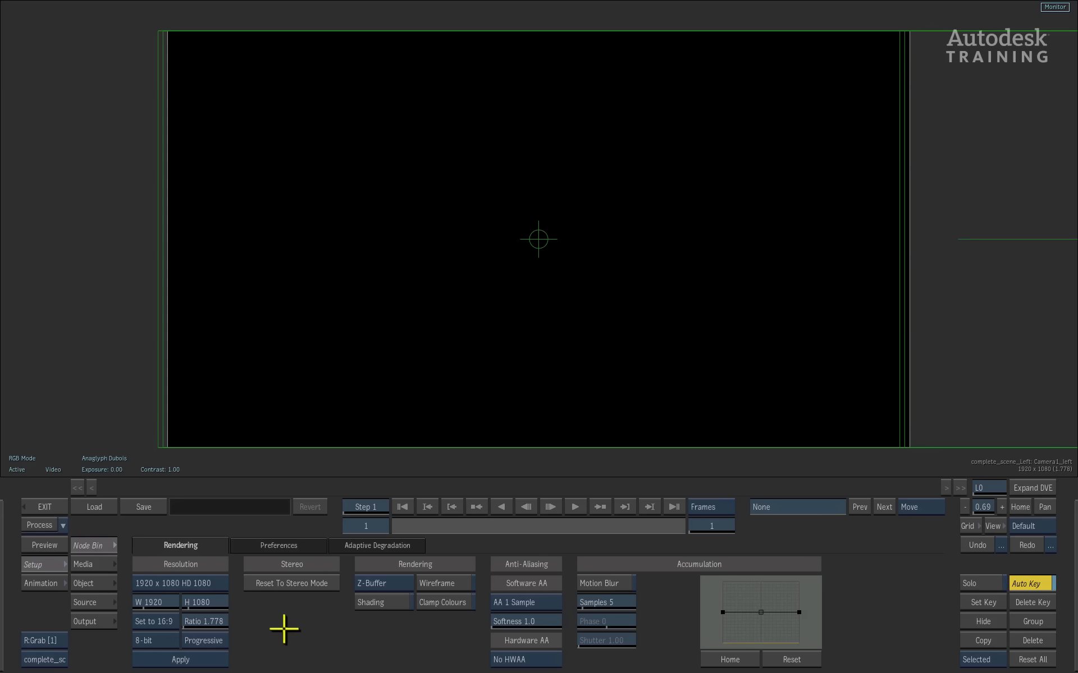
mouse_move(289, 620)
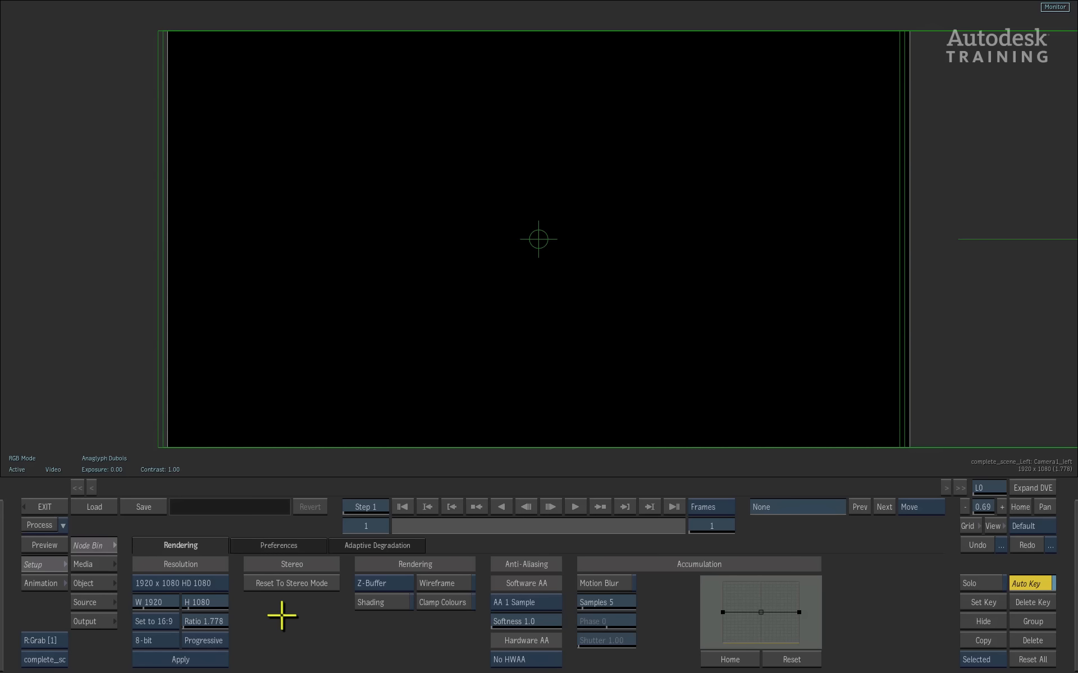
mouse_move(102, 565)
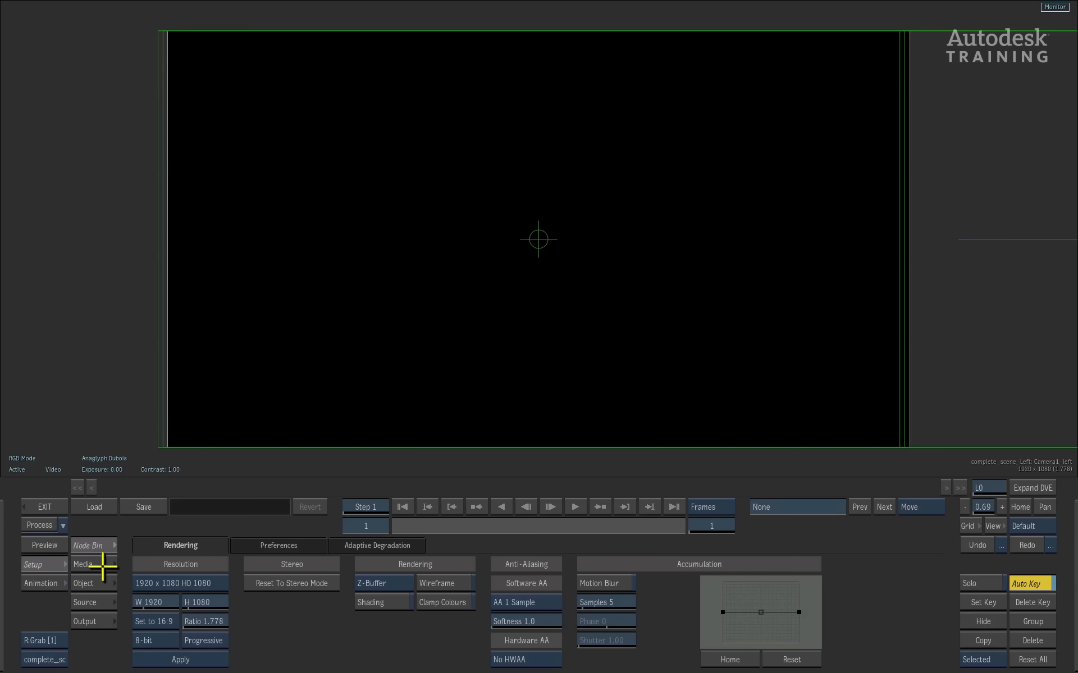
Step: Open the Media list to bring in the Autodesk industries graphic stereo clip from the desk
left_click(82, 564)
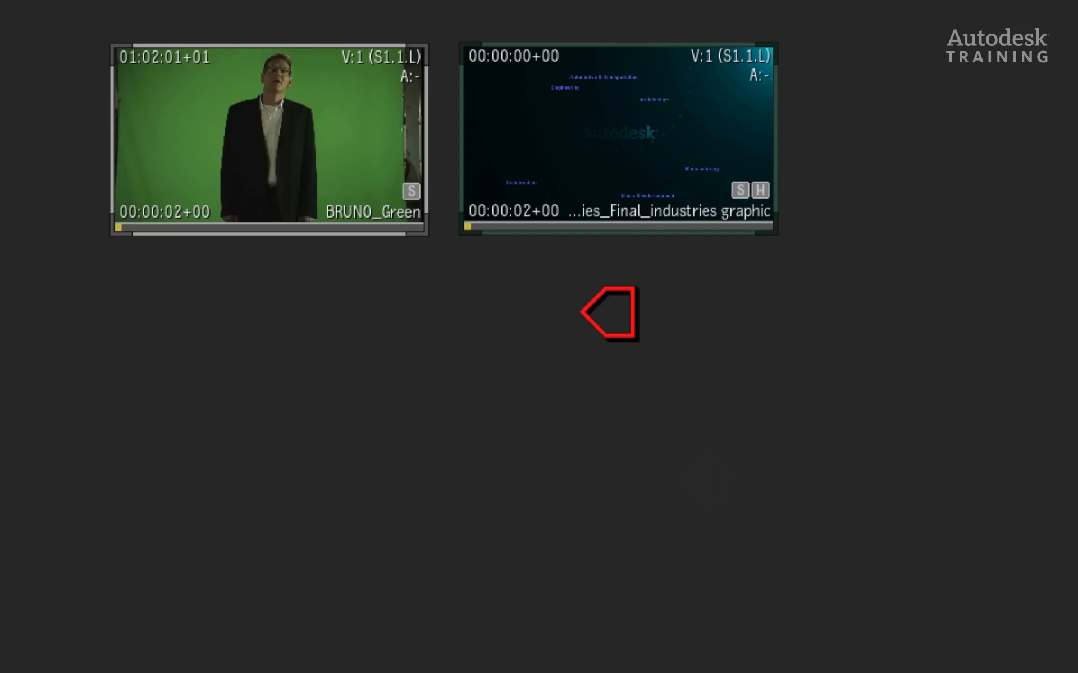
mouse_move(610, 133)
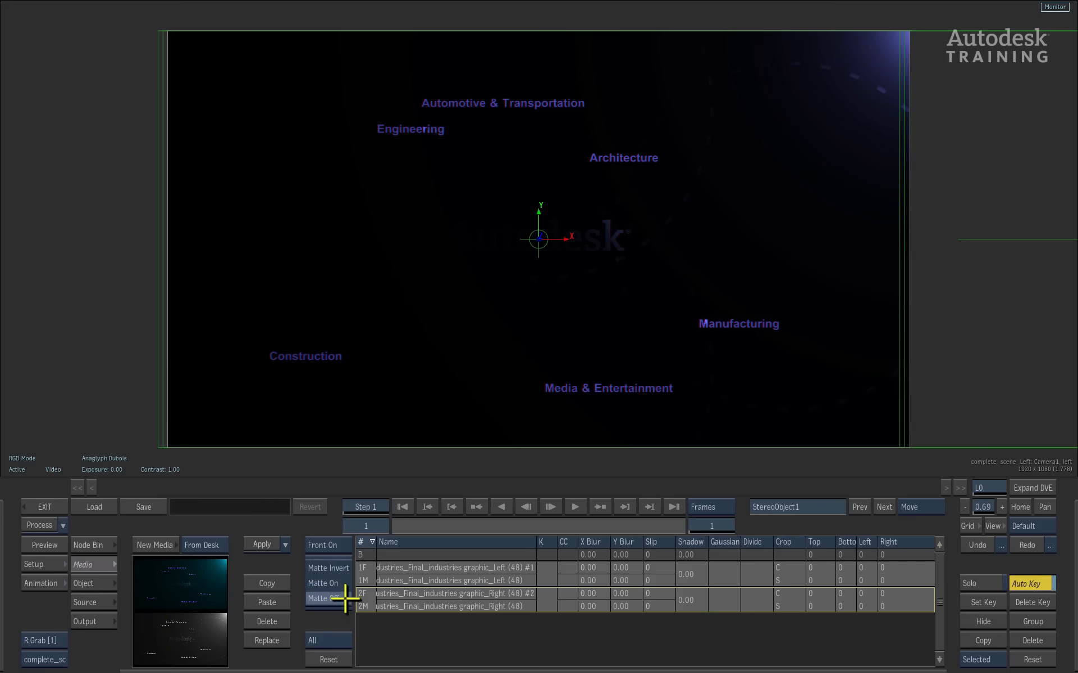
Step: Set the background layers to Matte Off and go to the last frame, 48
left_click(328, 598)
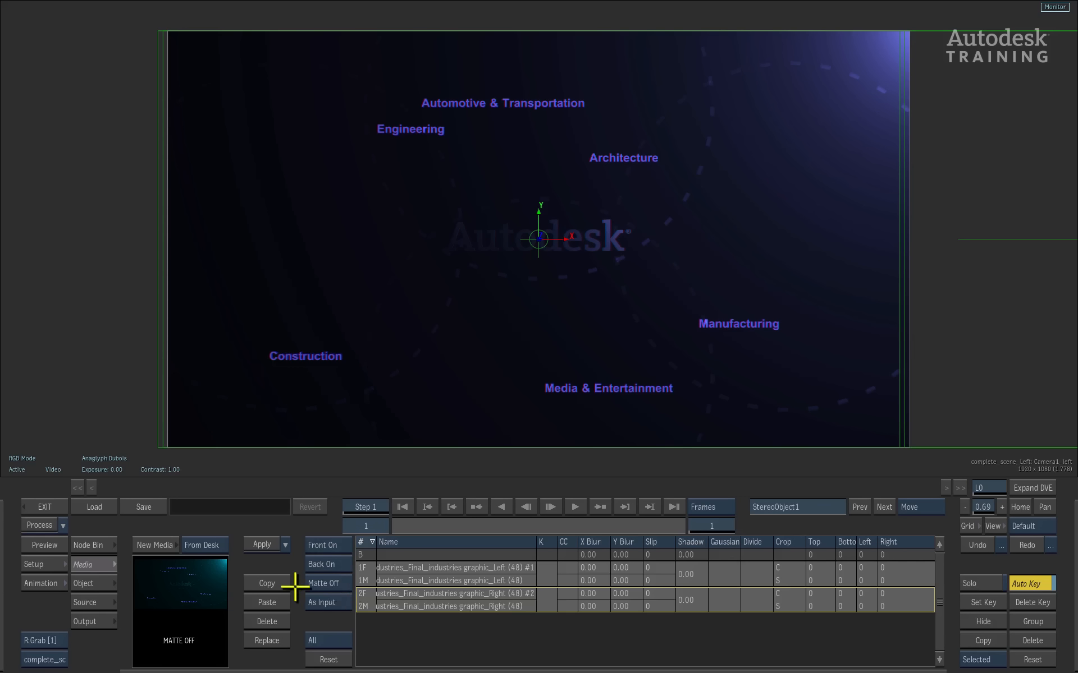
mouse_move(309, 615)
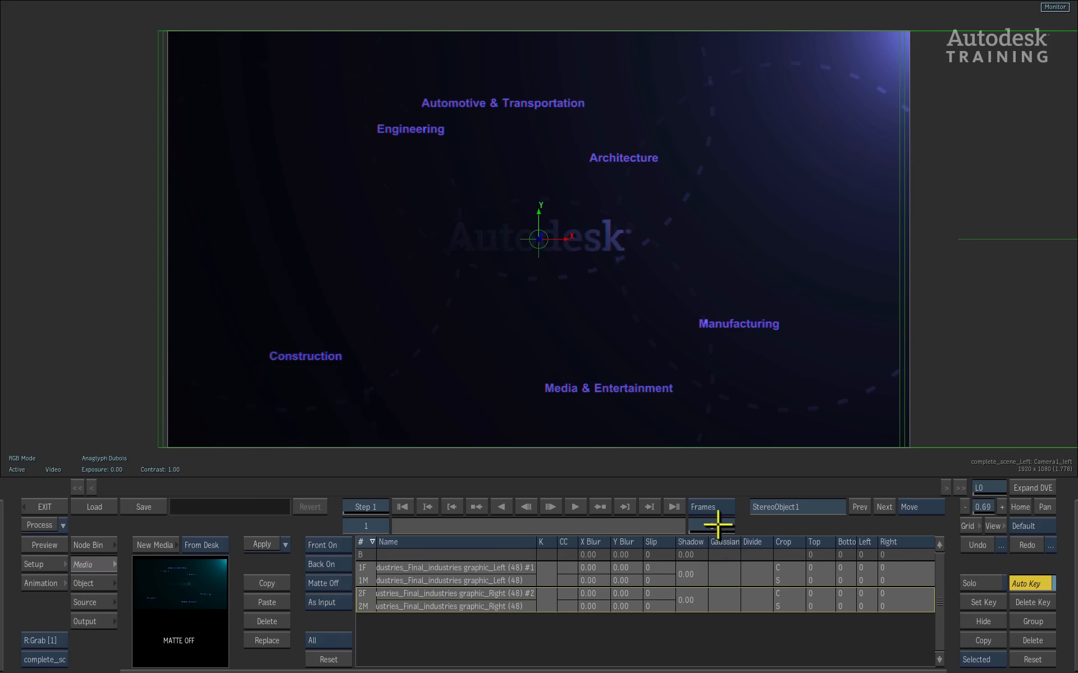
left_click(711, 524)
type("48")
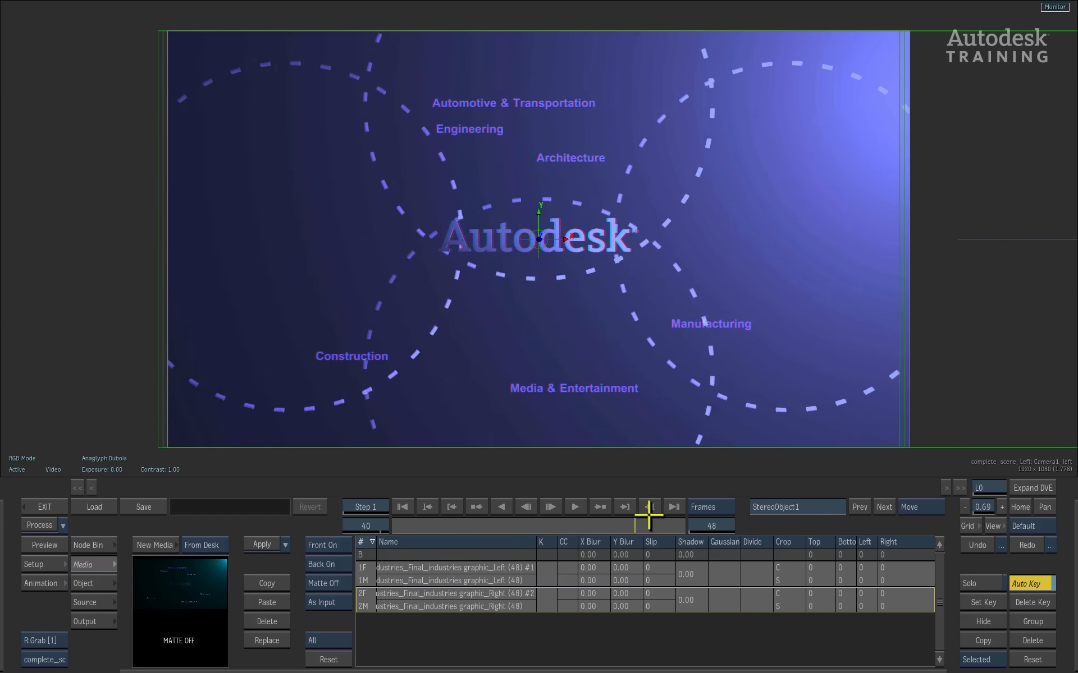
left_click(575, 507)
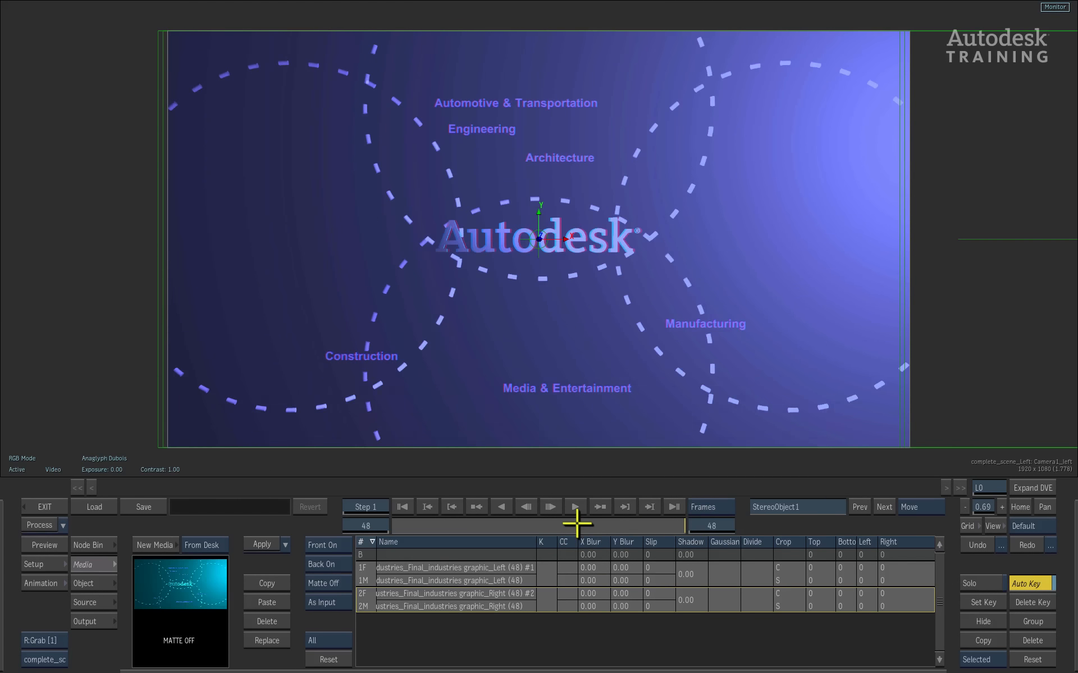
Step: In the schematic, select Camera1 and StereoObject1, then return to the camera view
key("Escape")
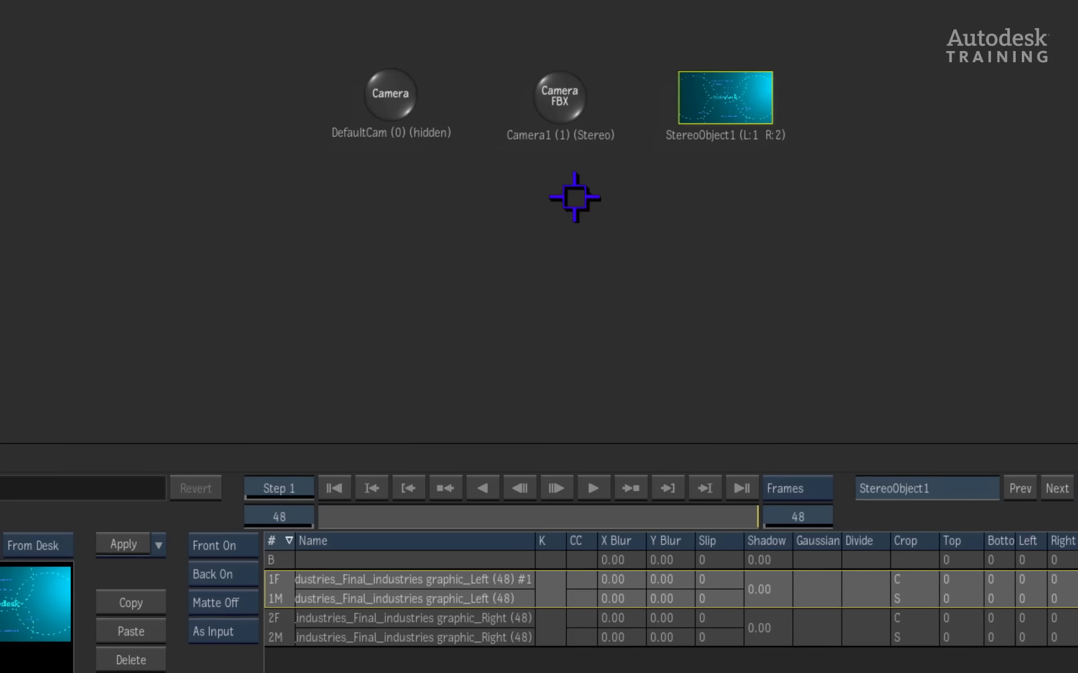
left_click(556, 99)
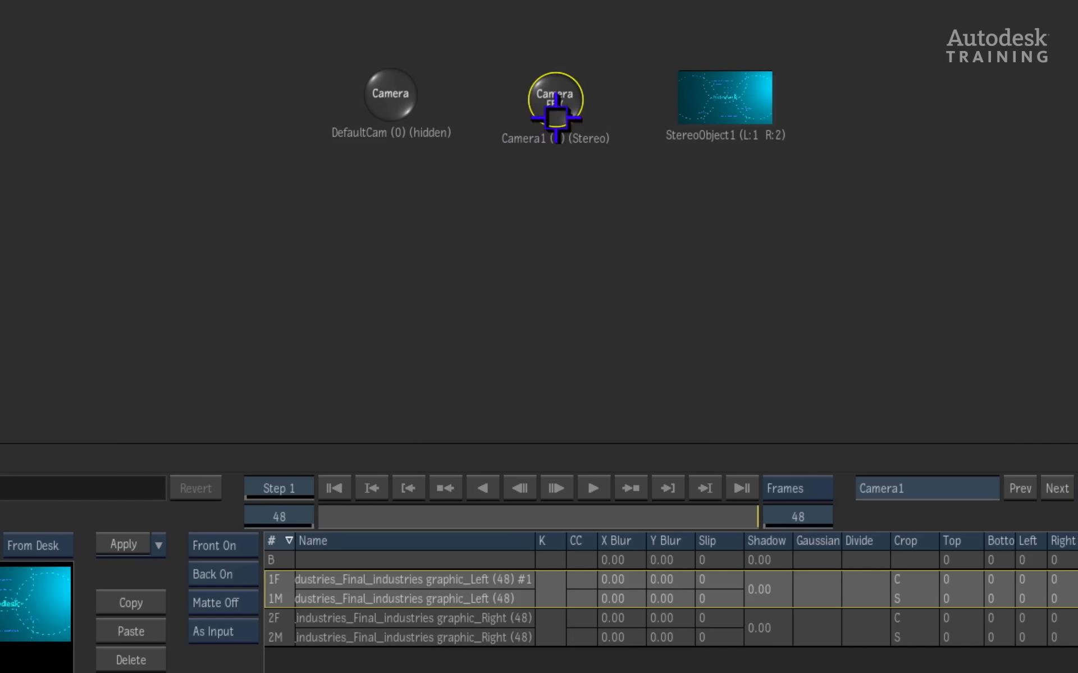
left_click(725, 100)
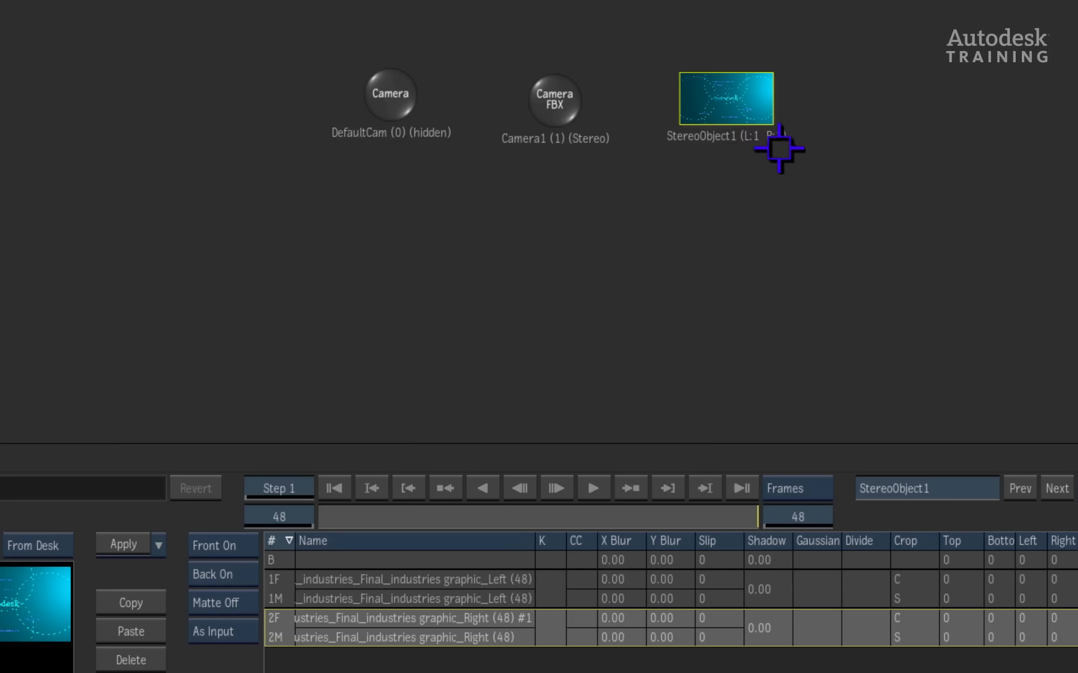
mouse_move(641, 247)
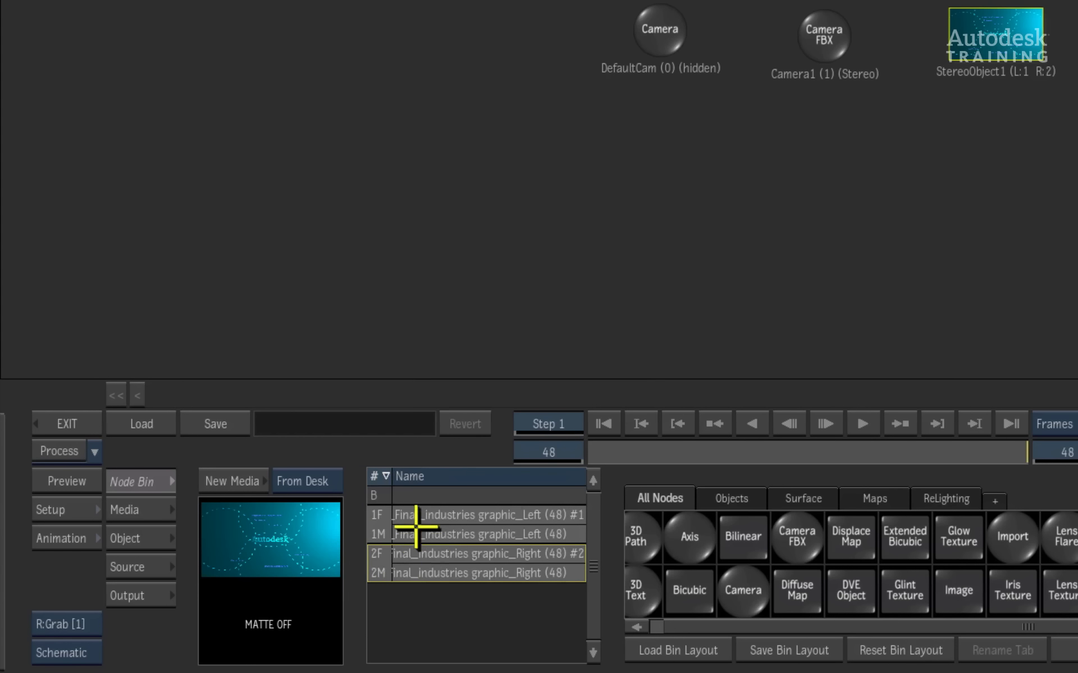
mouse_move(390, 612)
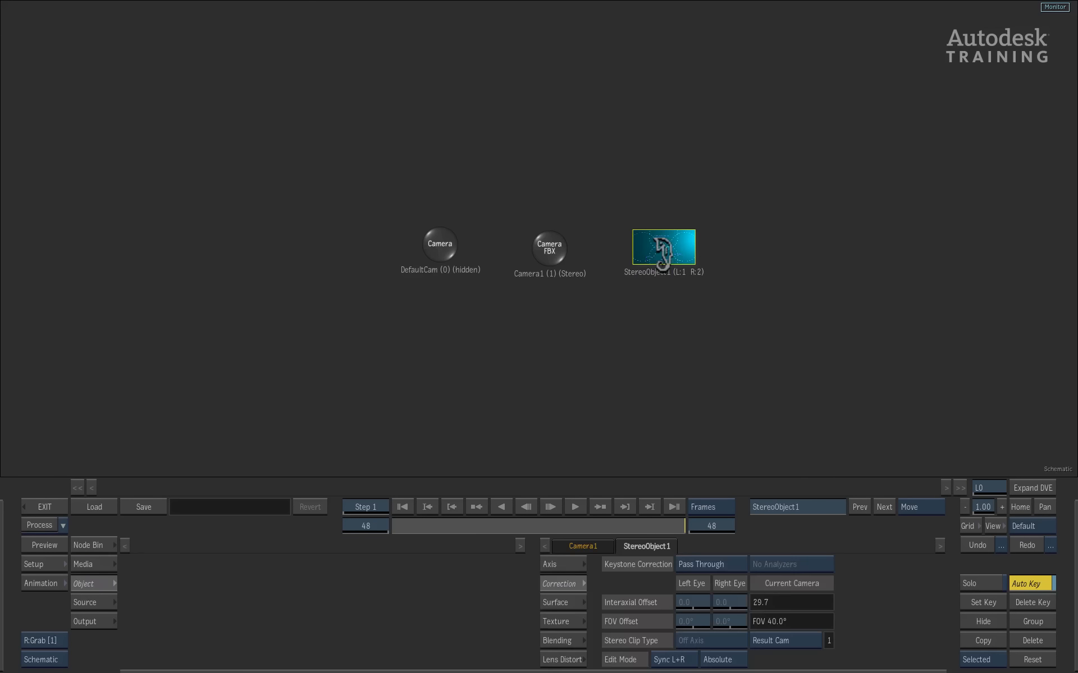
key("Escape")
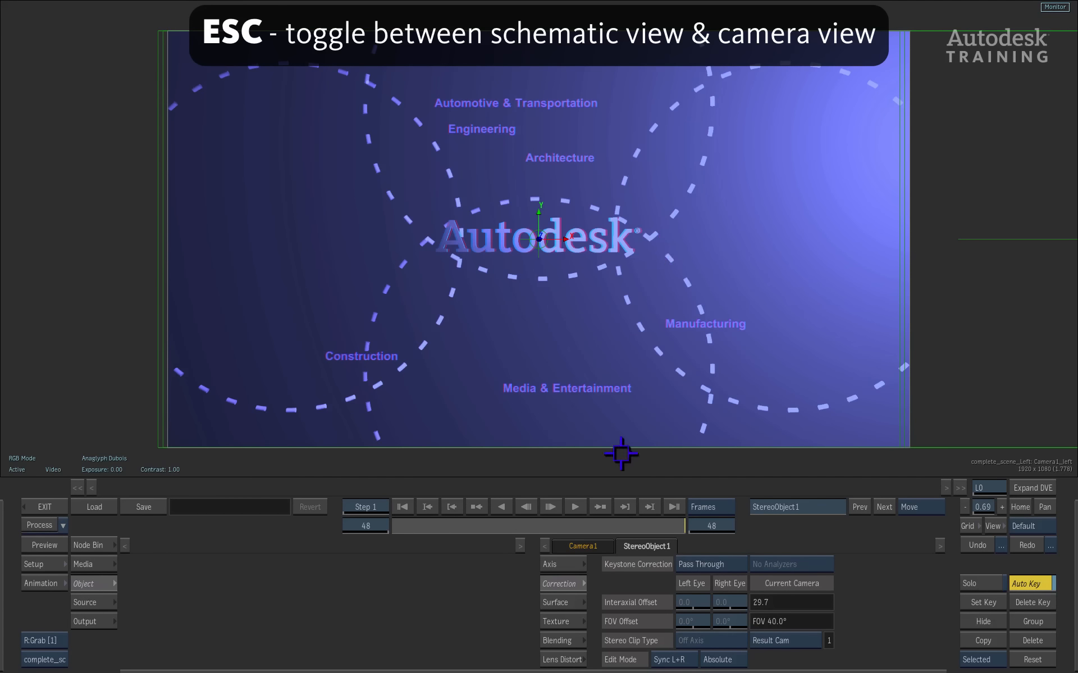
Step: Adjust StereoObject1's Axis convergence and switch its keystone correction to Manual
left_click(557, 564)
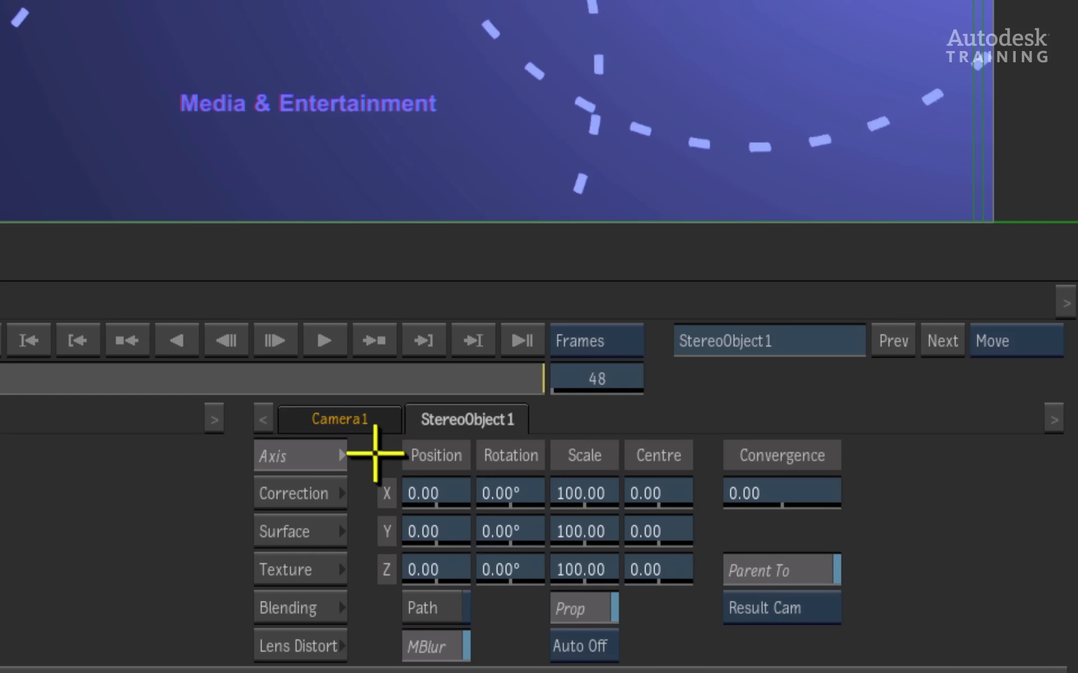
mouse_move(639, 531)
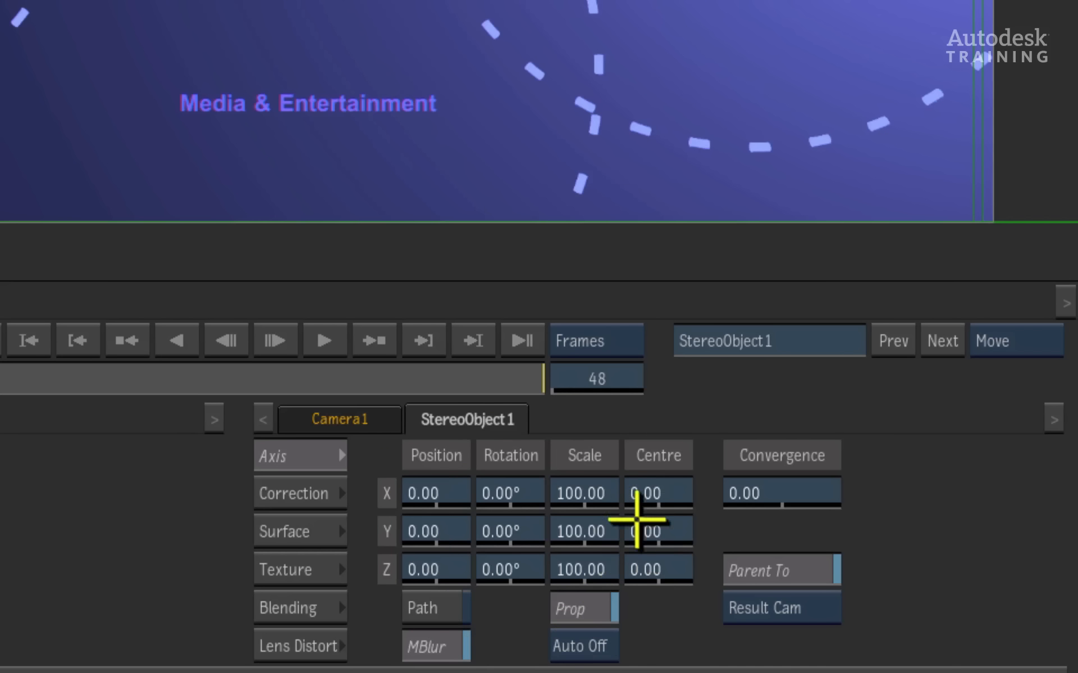
mouse_move(718, 509)
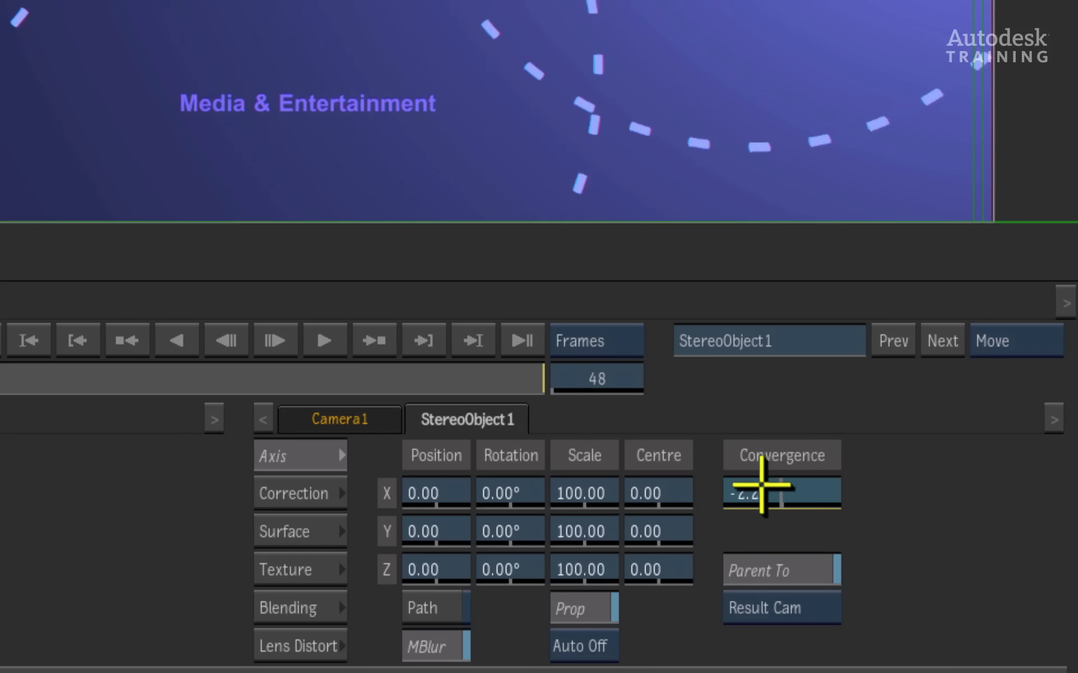
left_click_drag(780, 492, 797, 493)
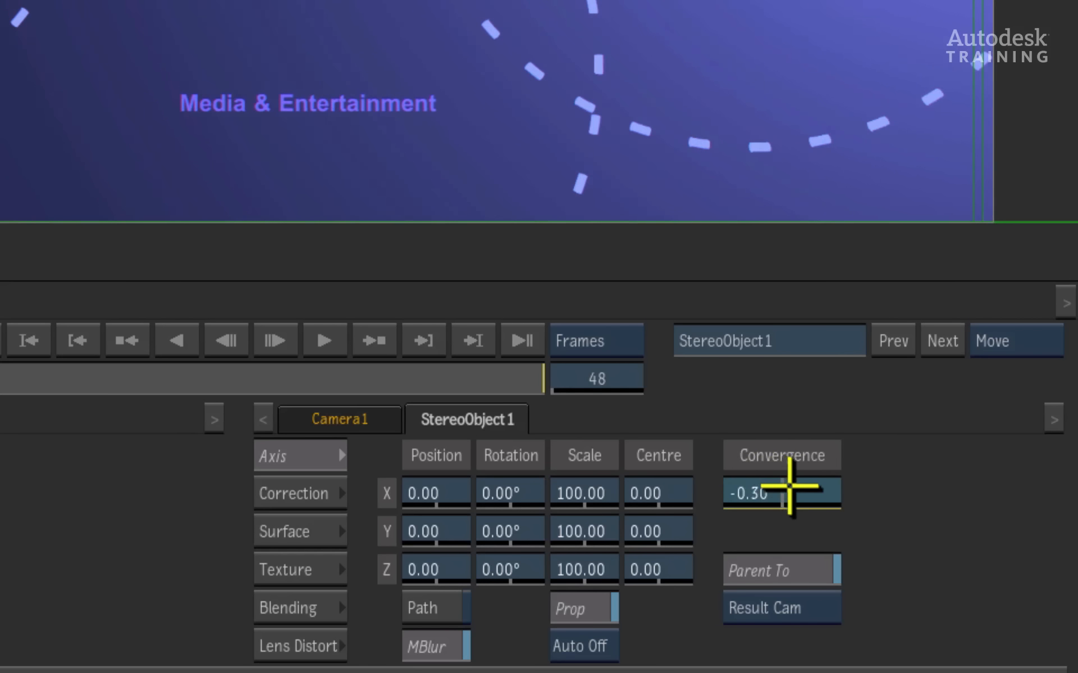
left_click_drag(780, 492, 774, 519)
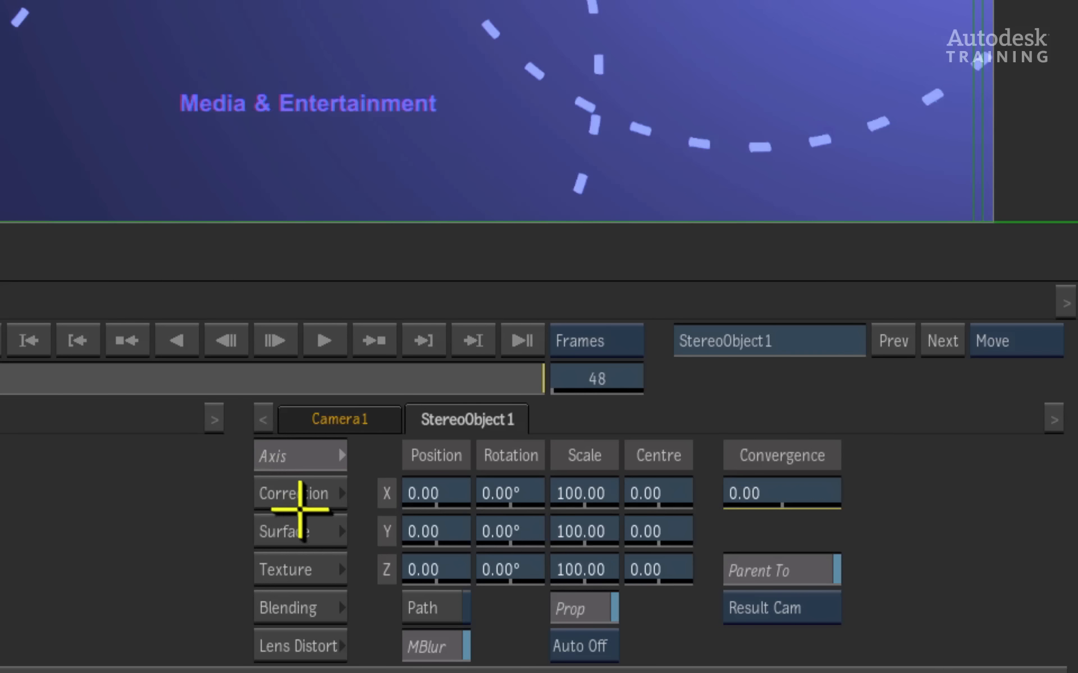
left_click(298, 494)
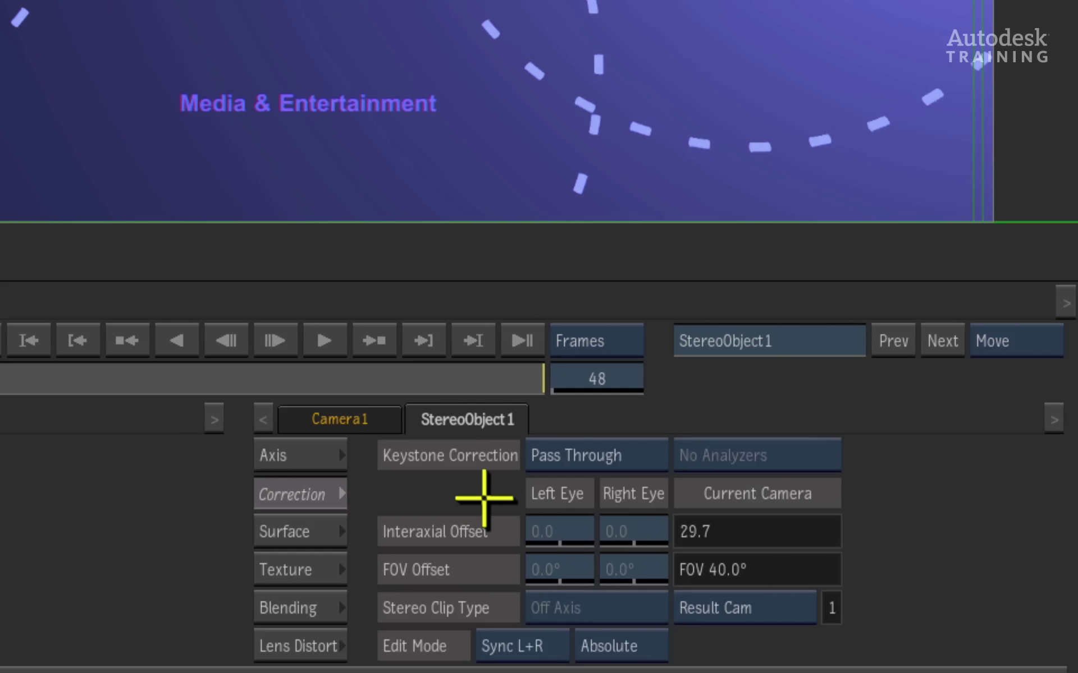
mouse_move(570, 471)
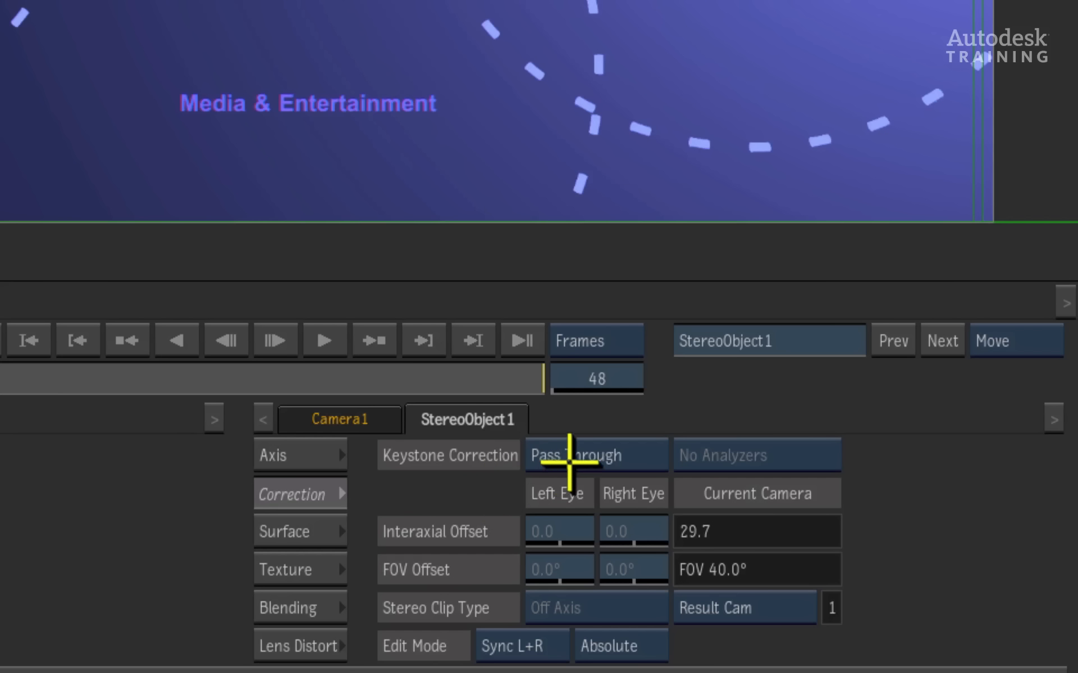
left_click(596, 455)
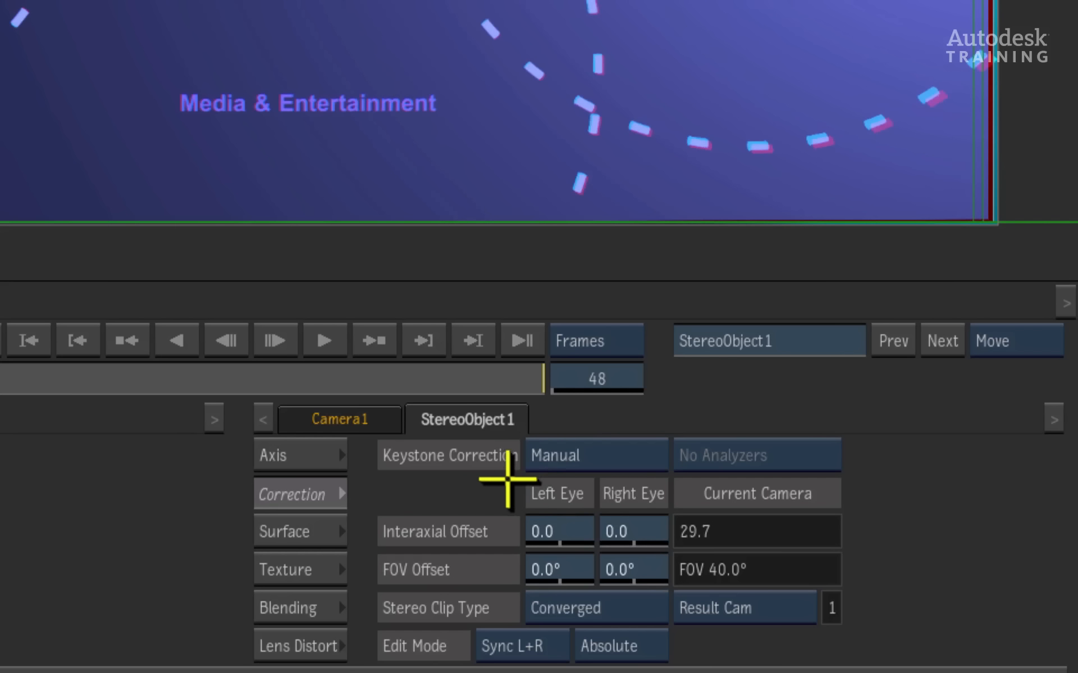
mouse_move(458, 501)
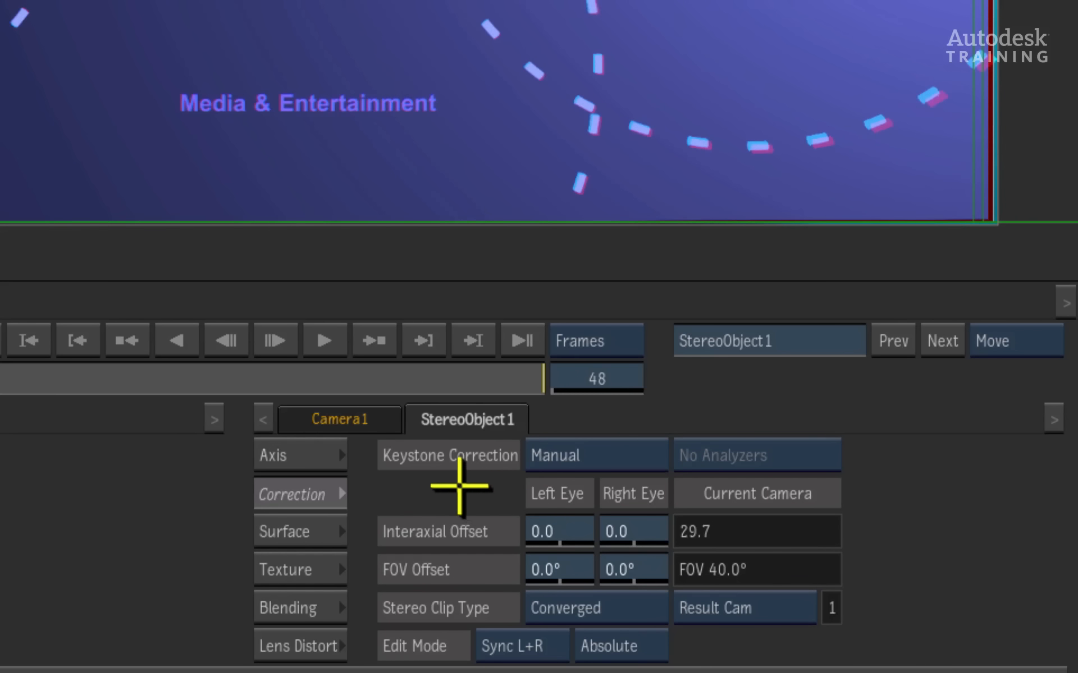
mouse_move(453, 526)
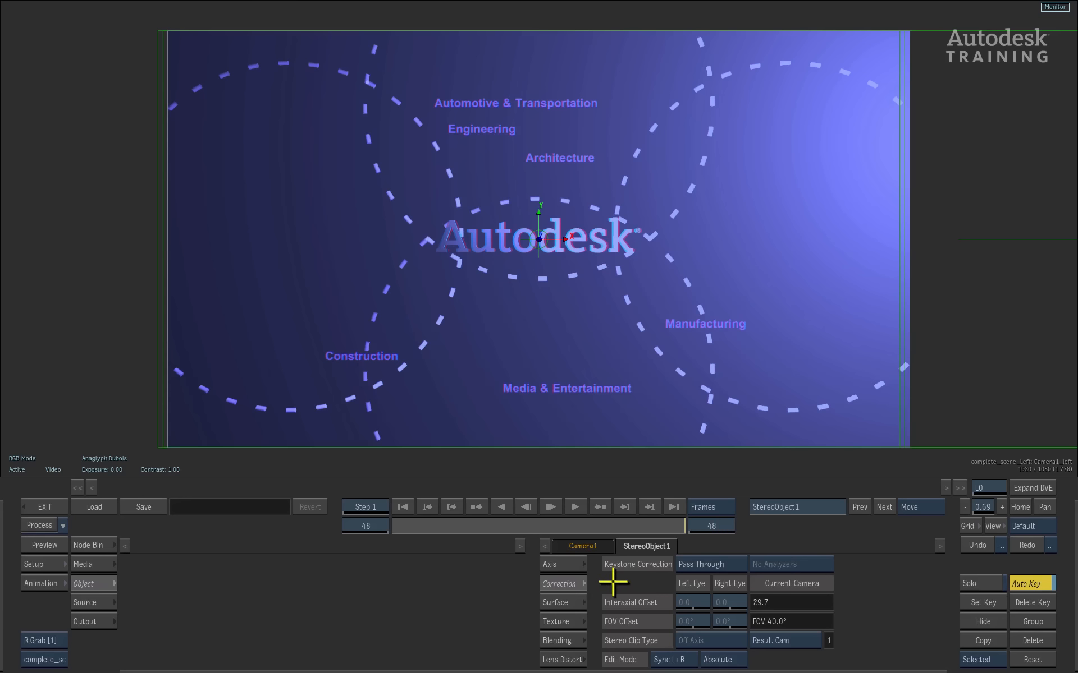
Step: Return to StereoObject1's Axis and add the BRUNO_Green Left/Right clips as new media
left_click(559, 564)
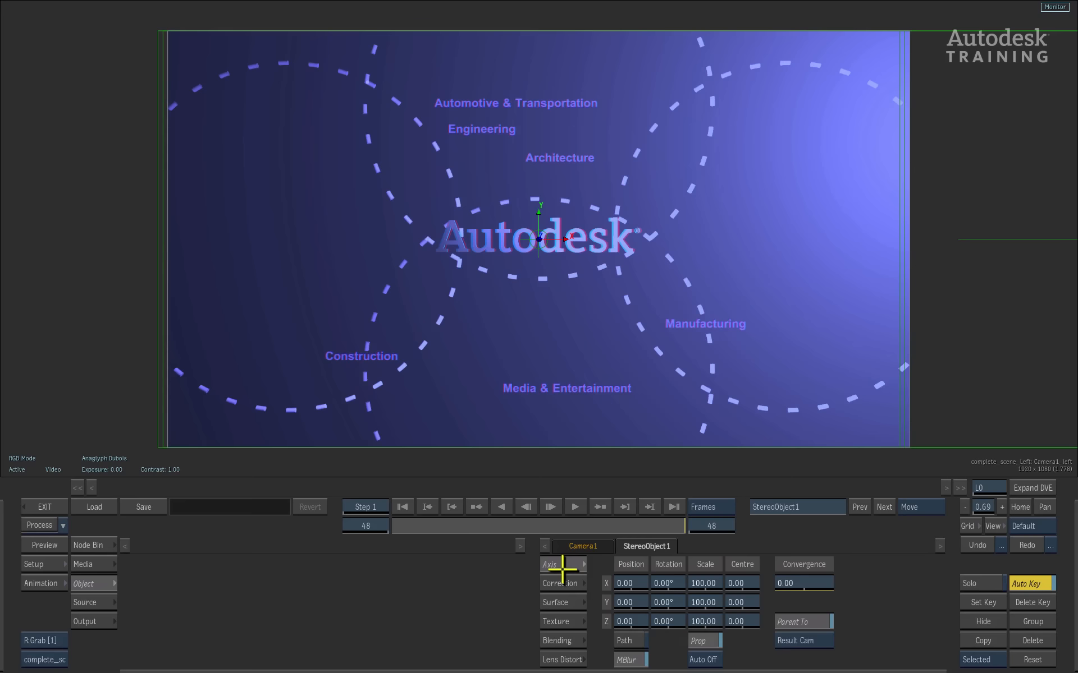
left_click(90, 565)
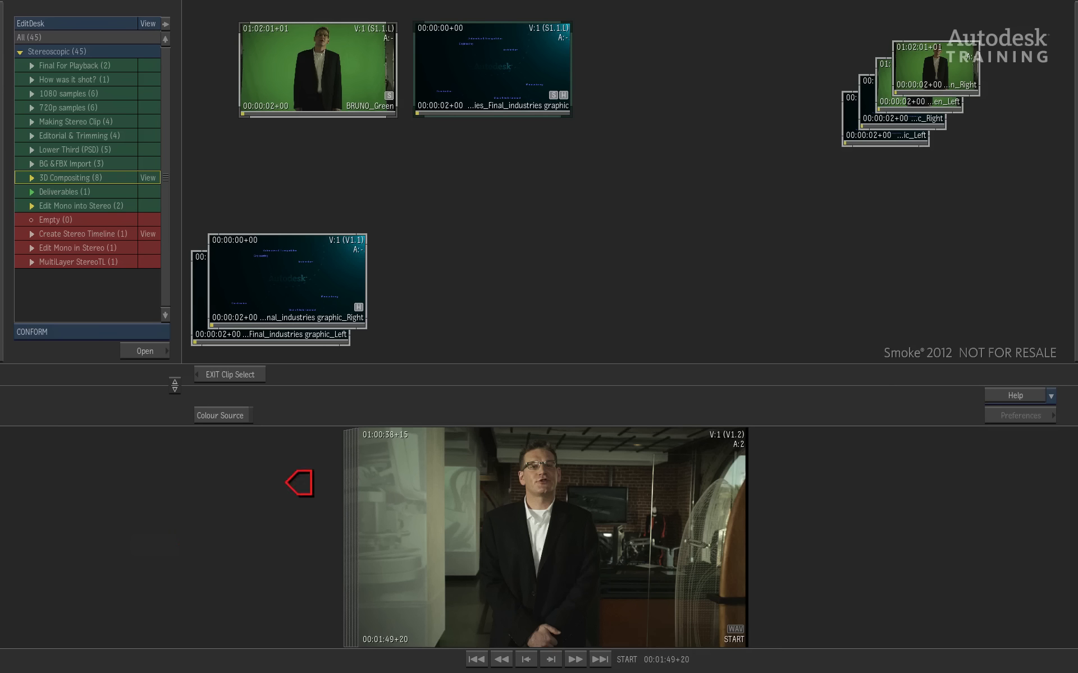
mouse_move(498, 230)
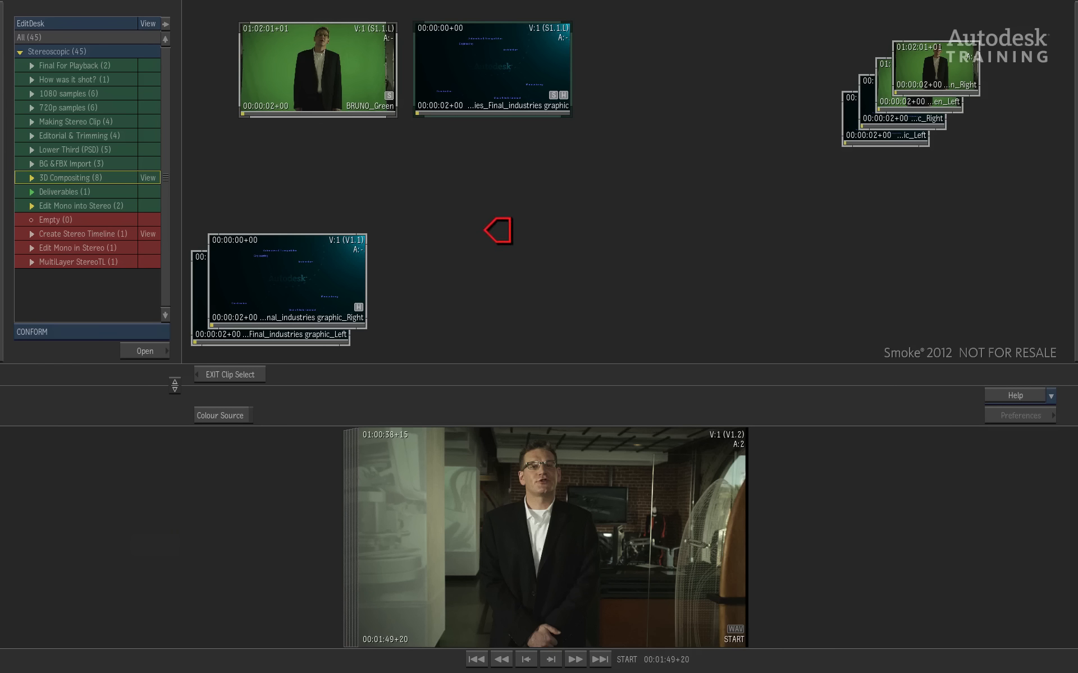
mouse_move(317, 156)
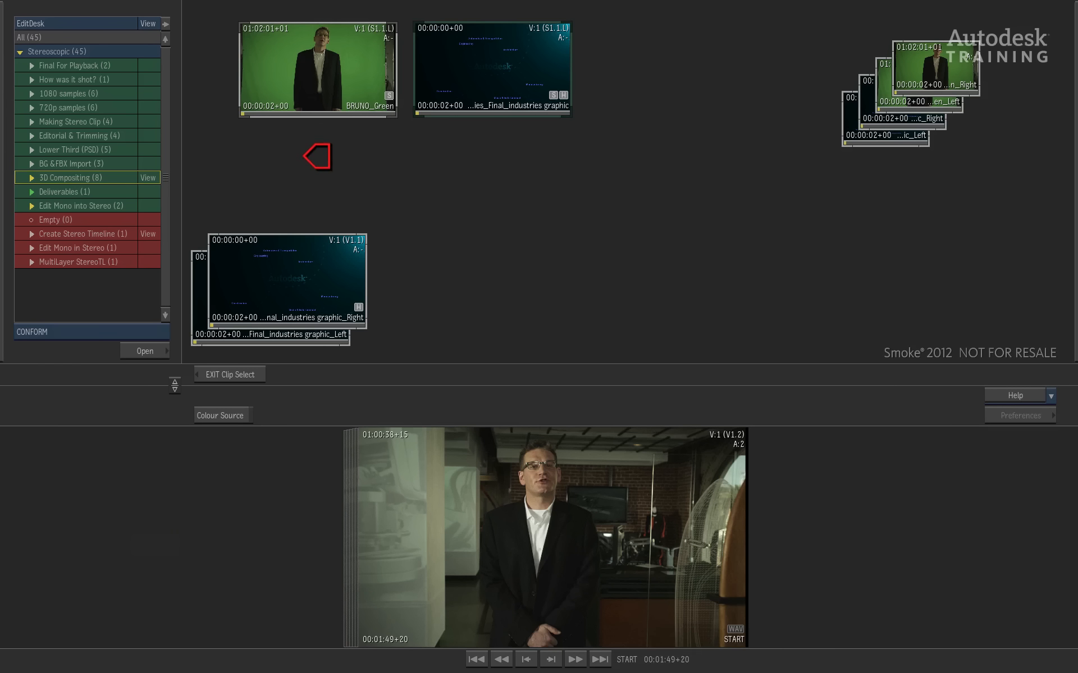
mouse_move(267, 29)
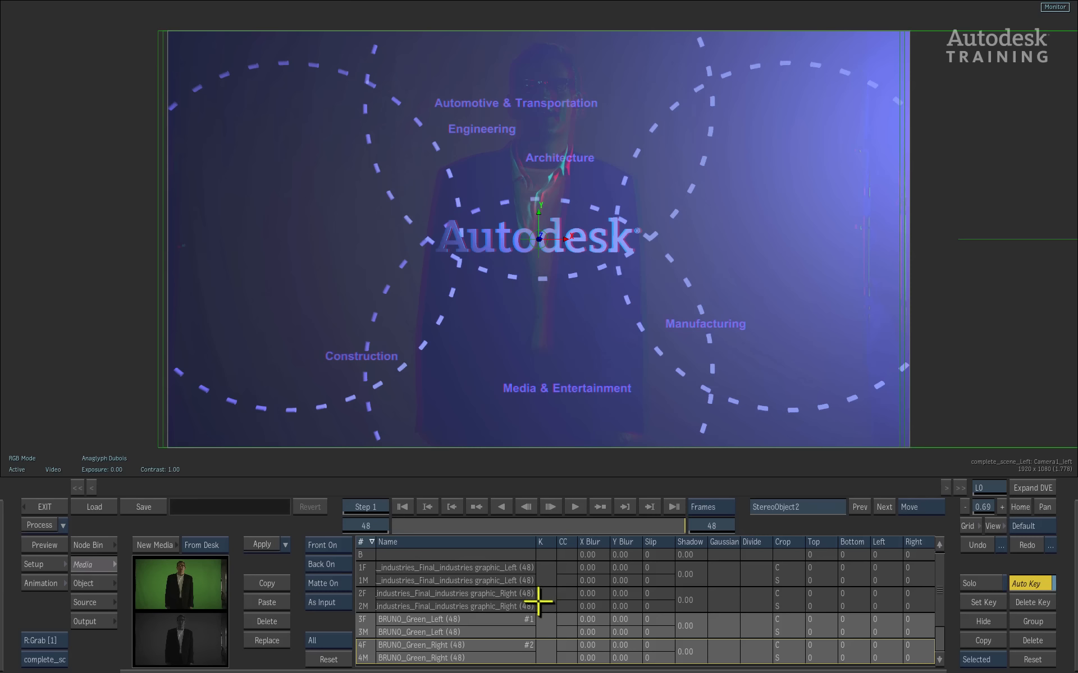
mouse_move(544, 625)
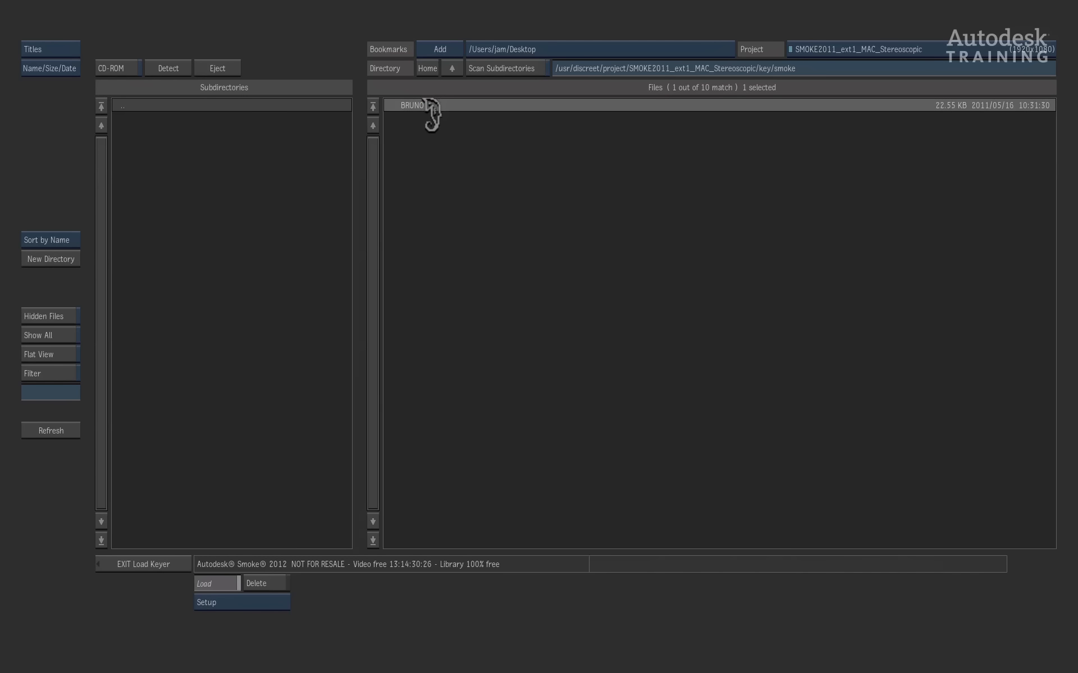
Step: Load the saved BRUNO keyer setup onto the BRUNO_Green_Left media
left_click(216, 584)
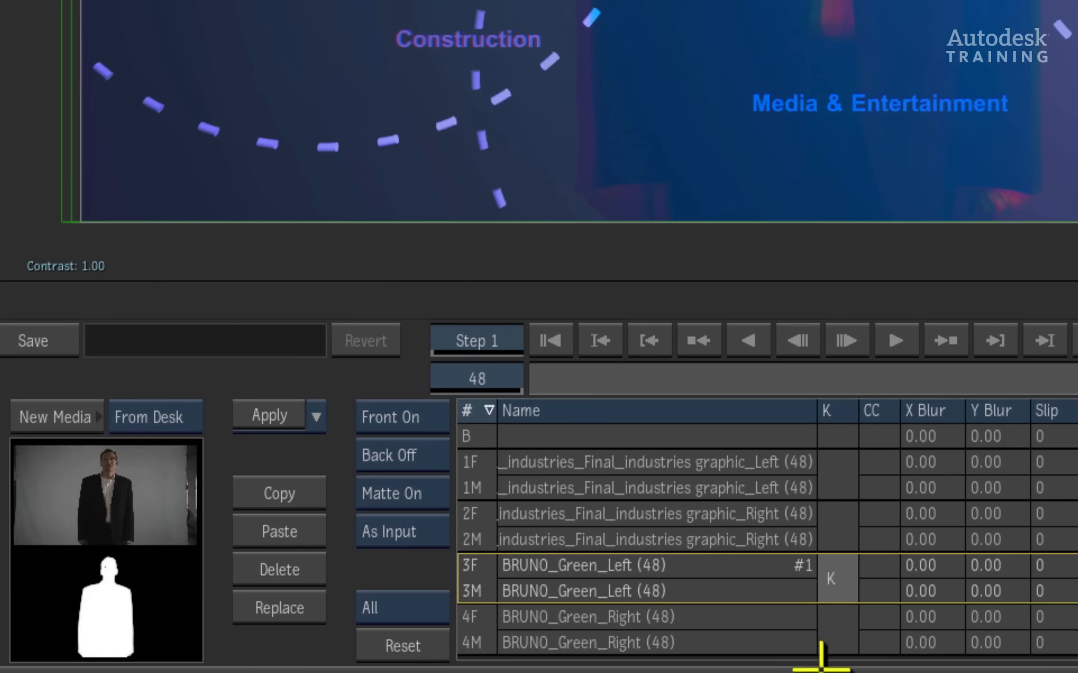
mouse_move(820, 653)
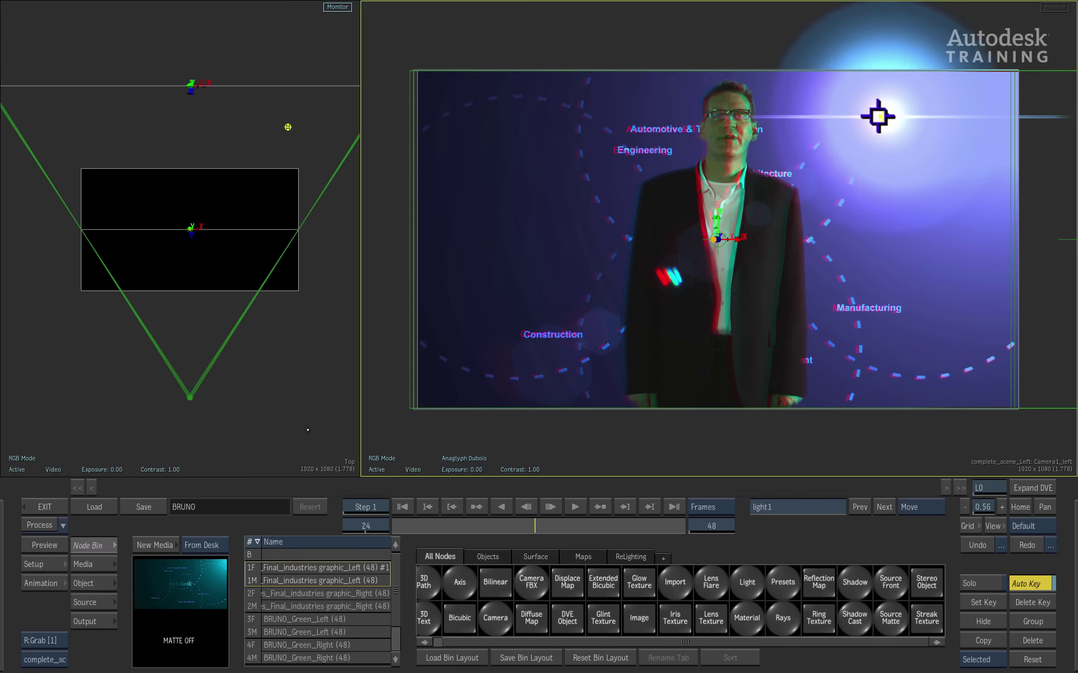
Step: Position the light's glow and lens flare direction, and zoom the Top view on the camera rig
left_click_drag(877, 116, 869, 139)
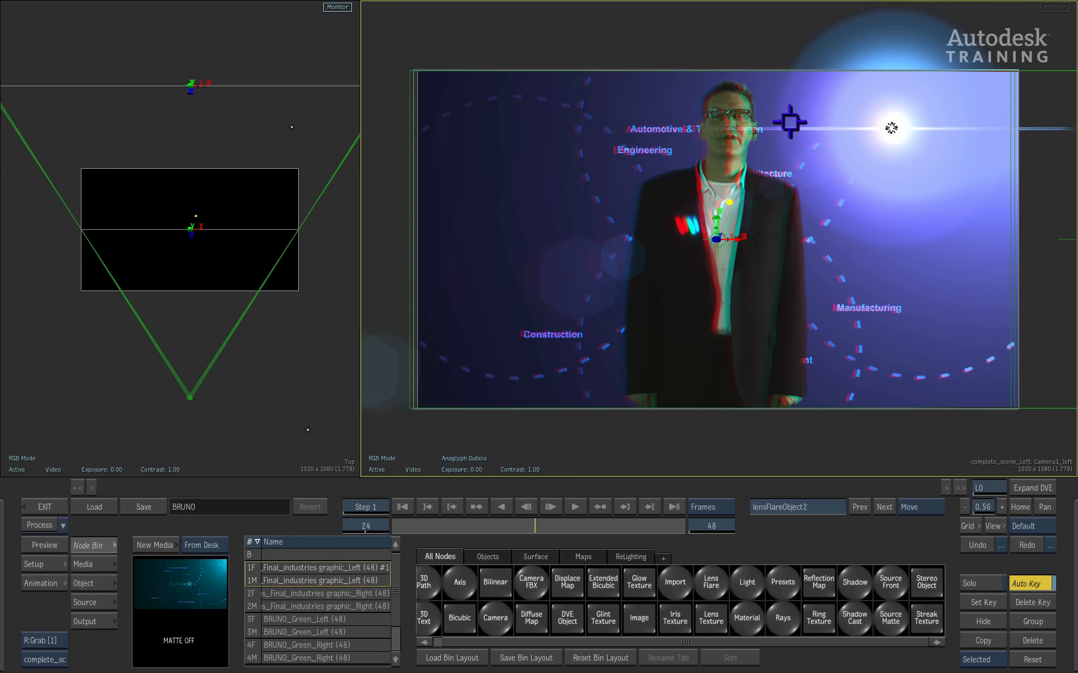
left_click_drag(788, 123, 772, 324)
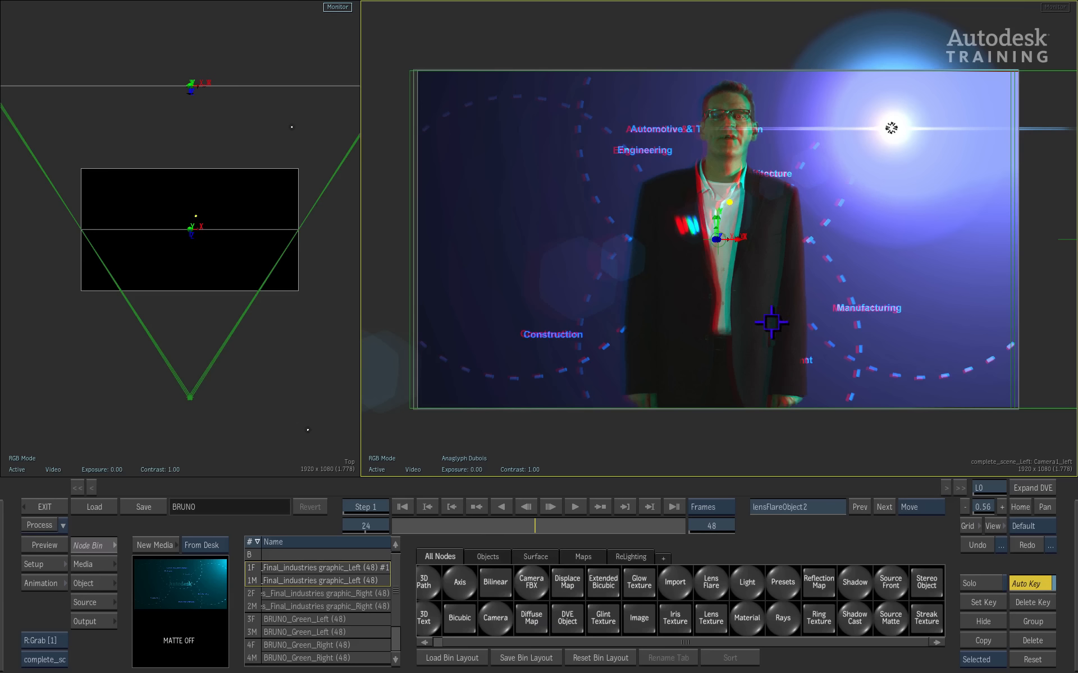
left_click_drag(771, 324, 280, 425)
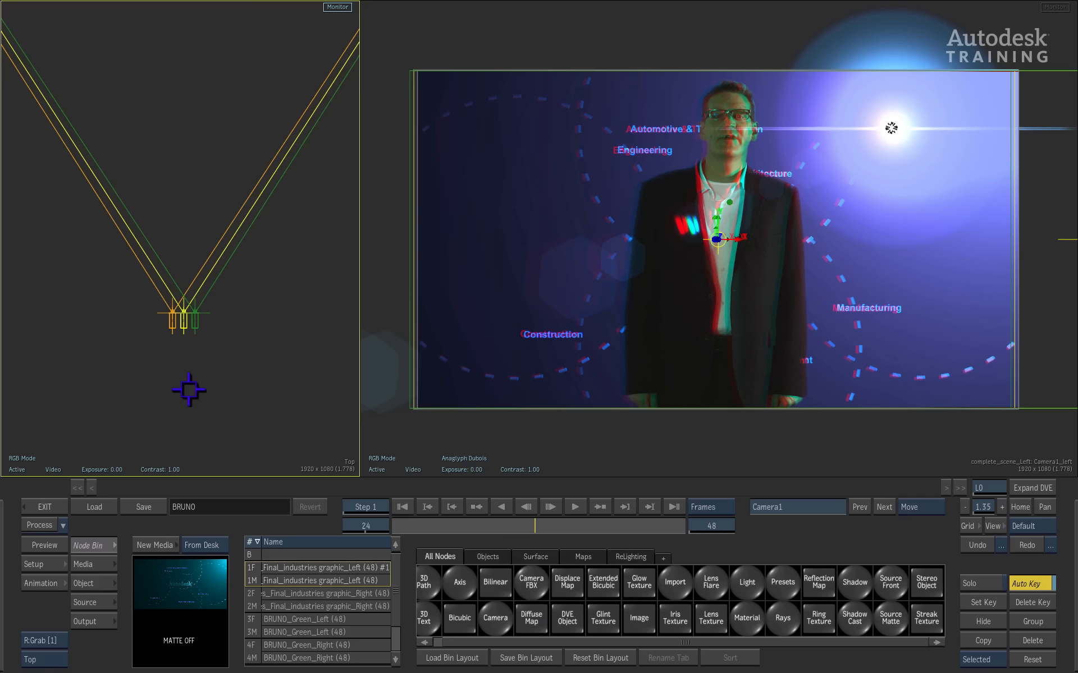
mouse_move(150, 470)
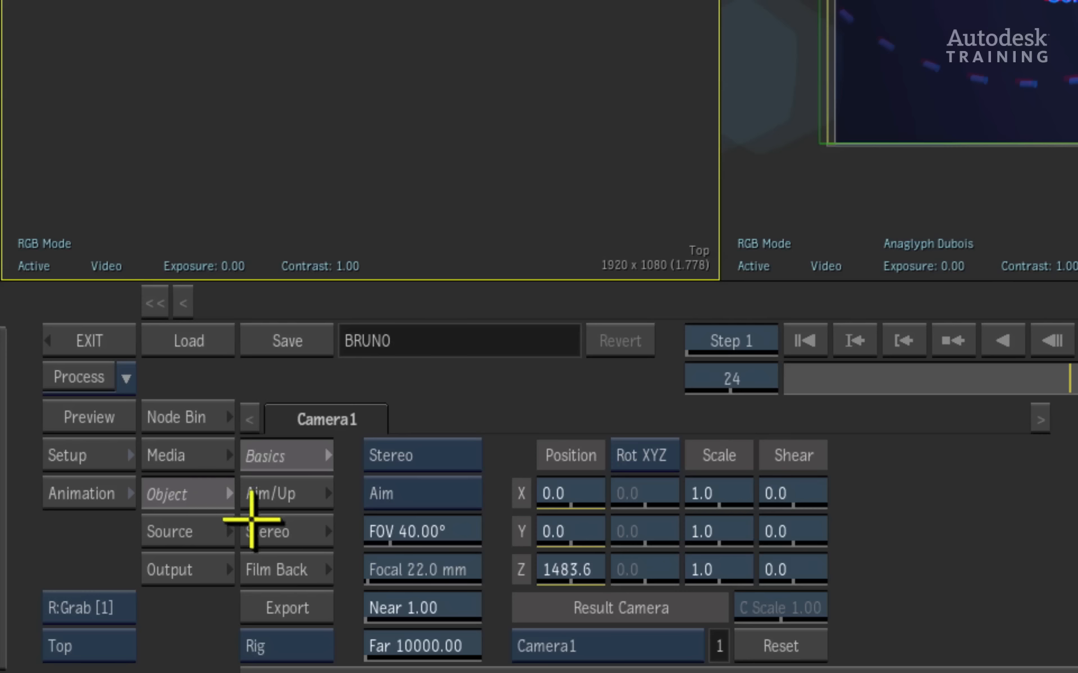
mouse_move(287, 545)
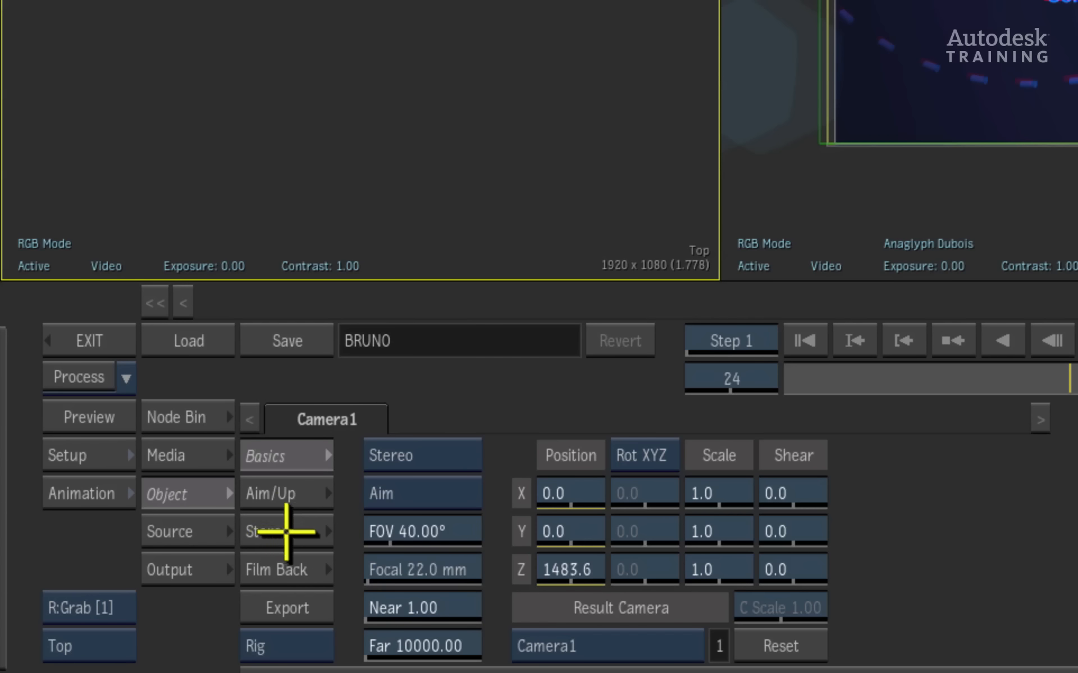
Step: Show Camera1's stereo settings: off-axis mode, interaxial 29.7, zero parallax 1483.6
left_click(281, 532)
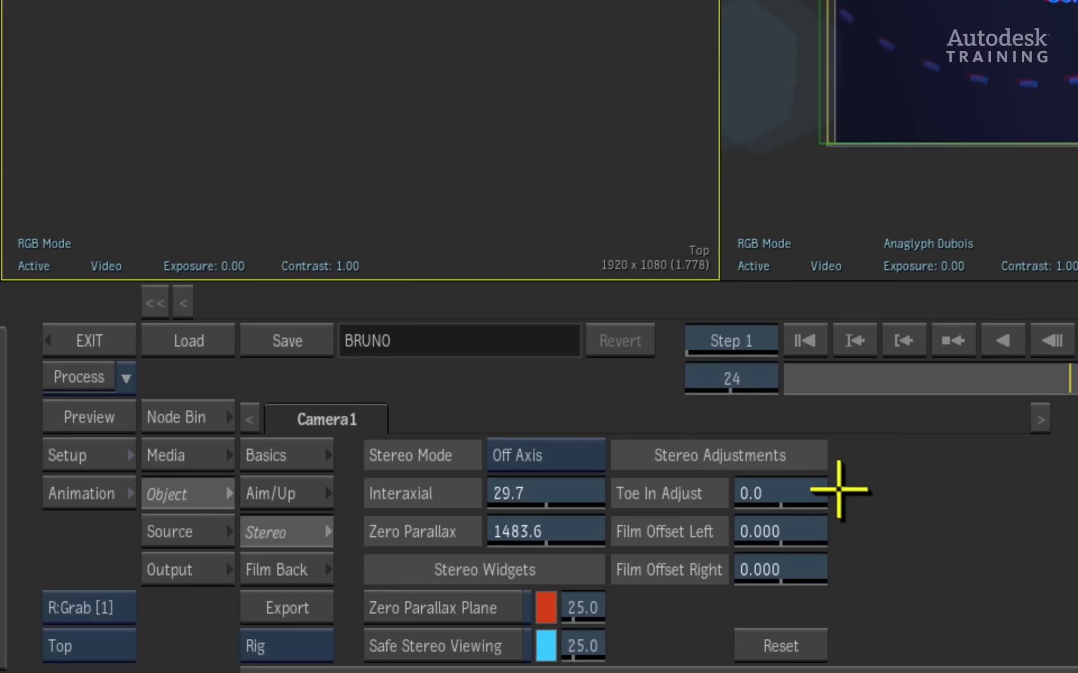
mouse_move(963, 557)
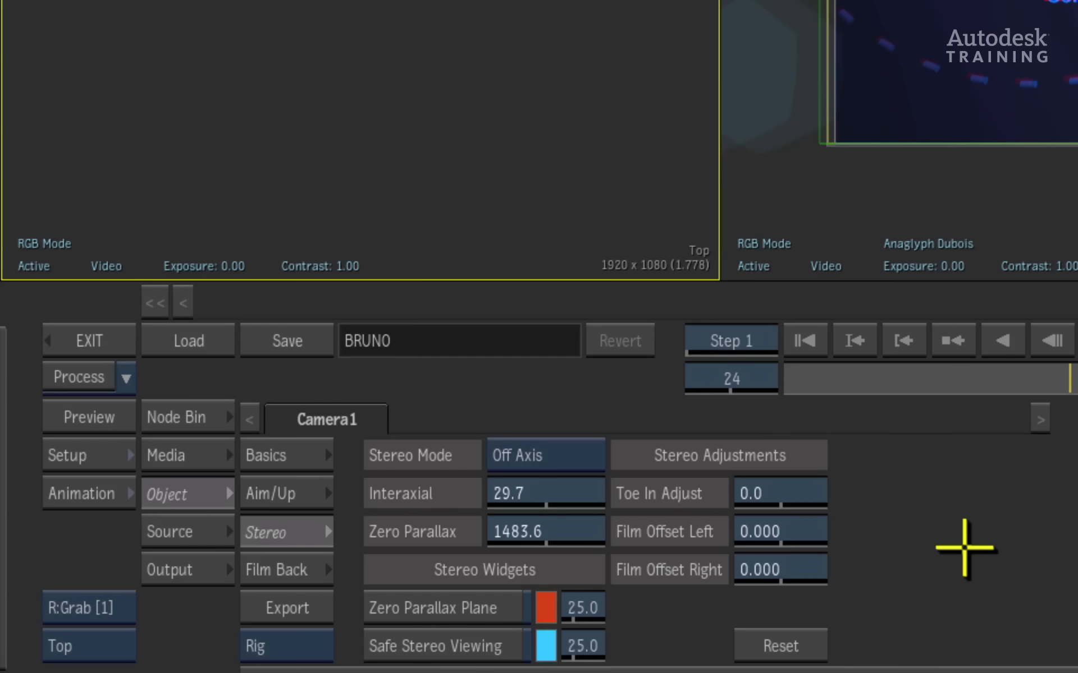